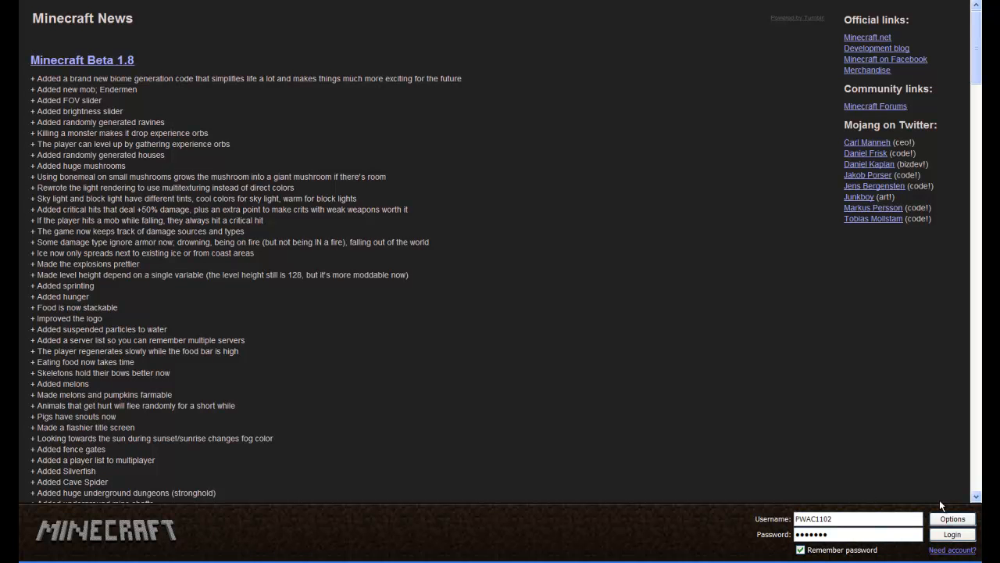
pyautogui.moveTo(296, 116)
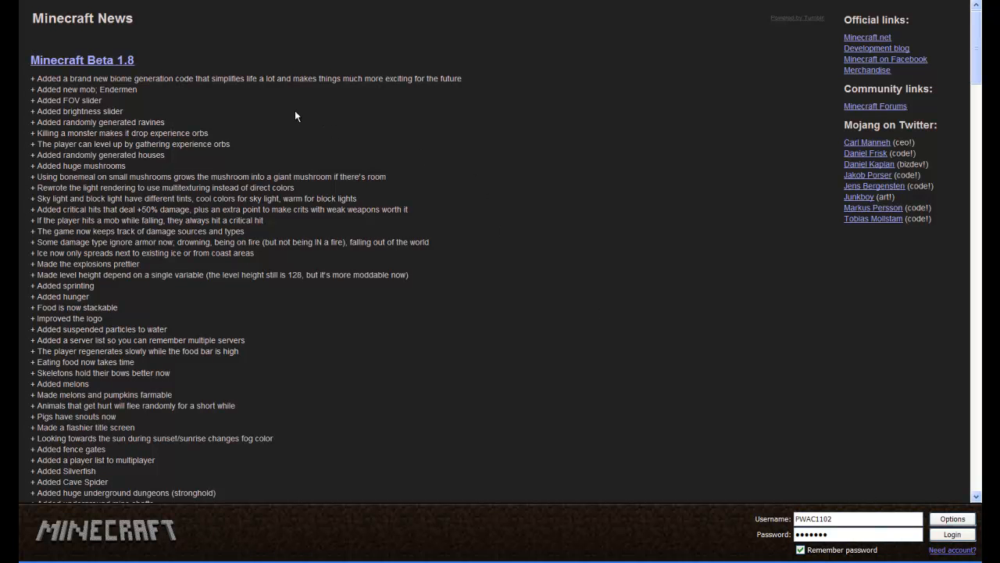
pyautogui.moveTo(168, 67)
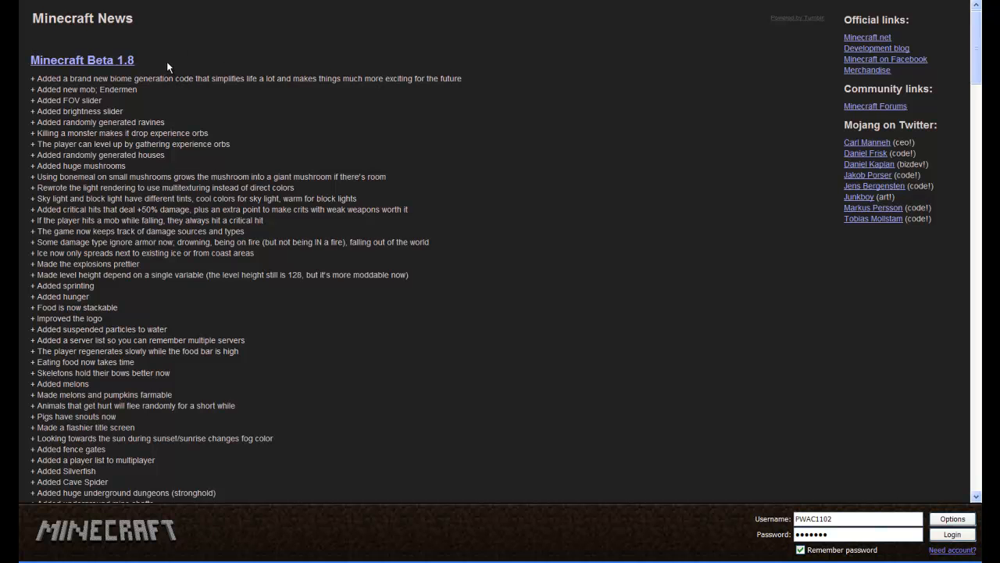
pyautogui.moveTo(143, 36)
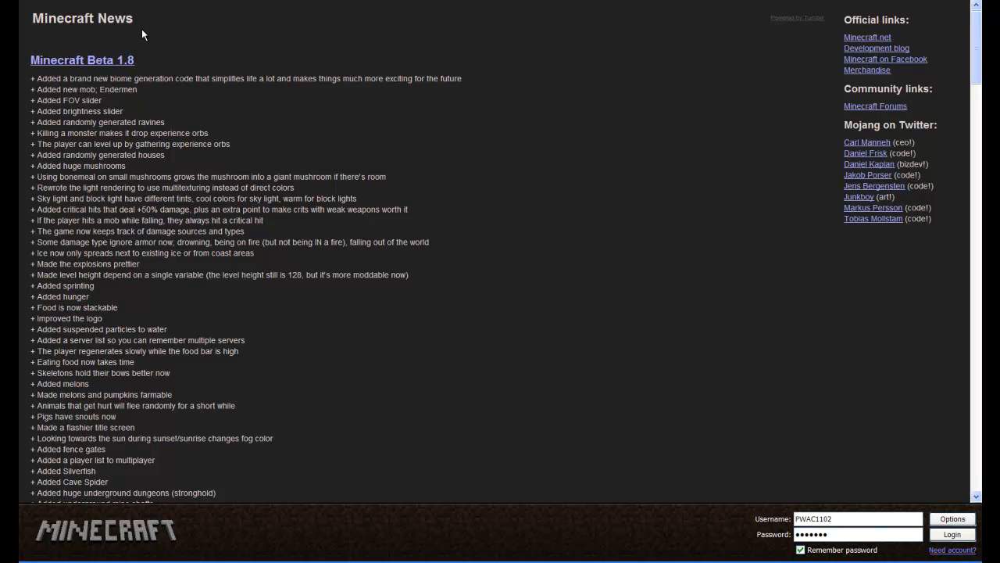
pyautogui.moveTo(452, 238)
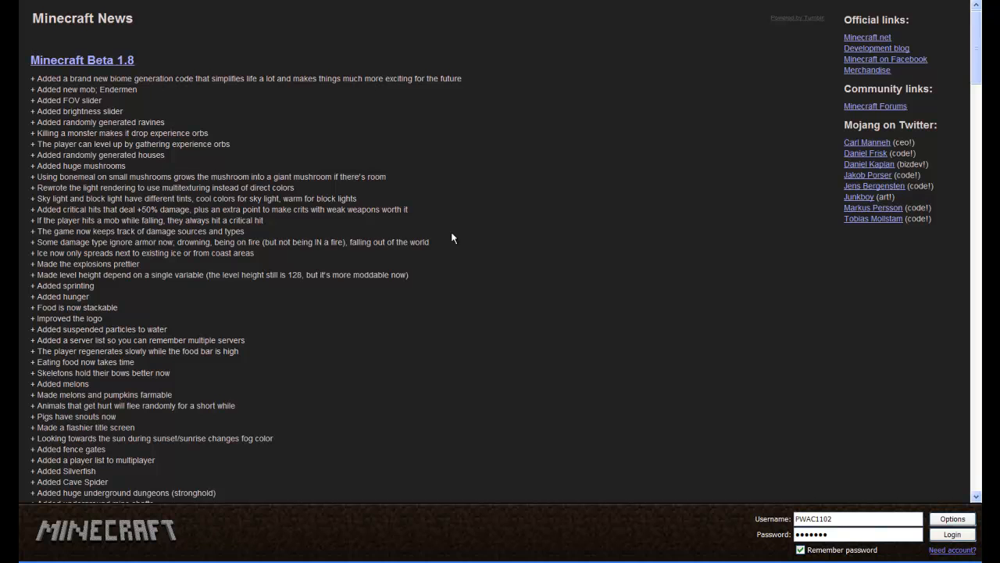
# Set Force update in the Minecraft Launcher options and close the dialog.
pyautogui.click(952, 519)
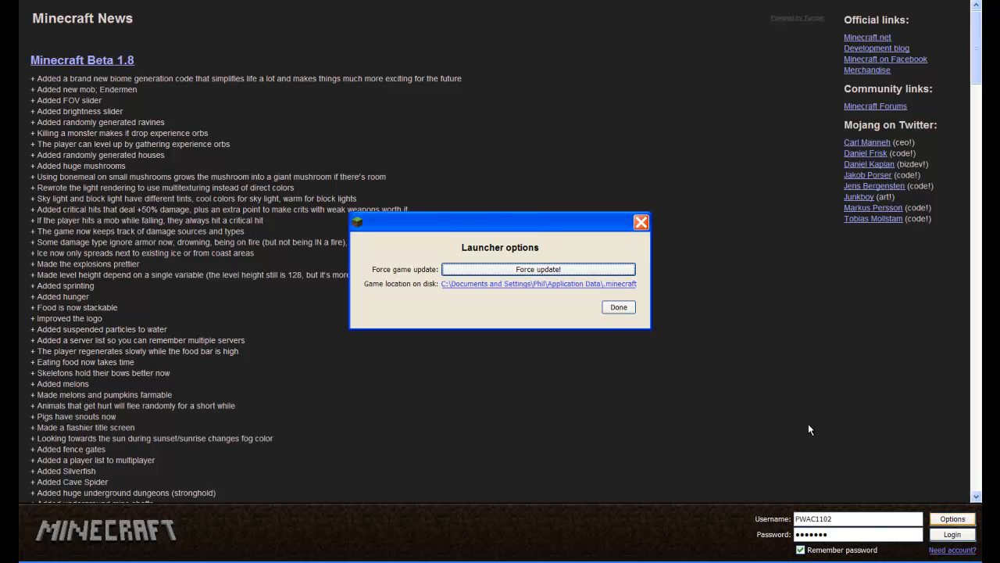
pyautogui.click(538, 269)
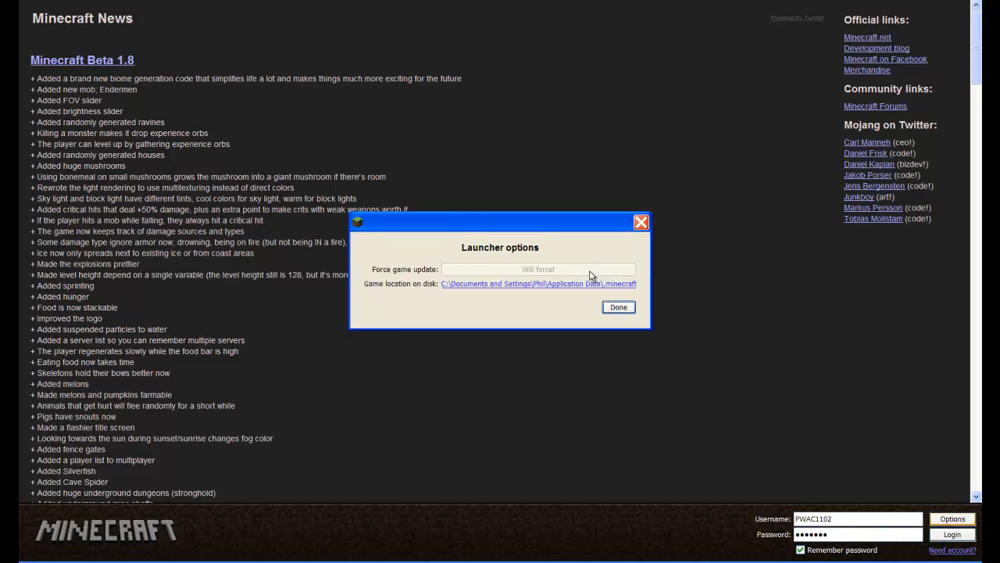
pyautogui.click(618, 307)
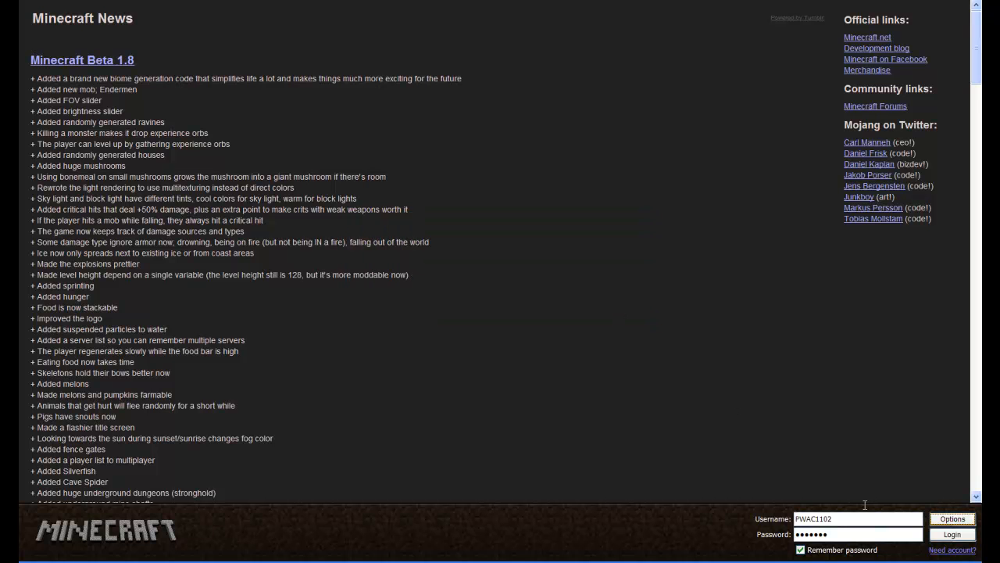
pyautogui.click(951, 534)
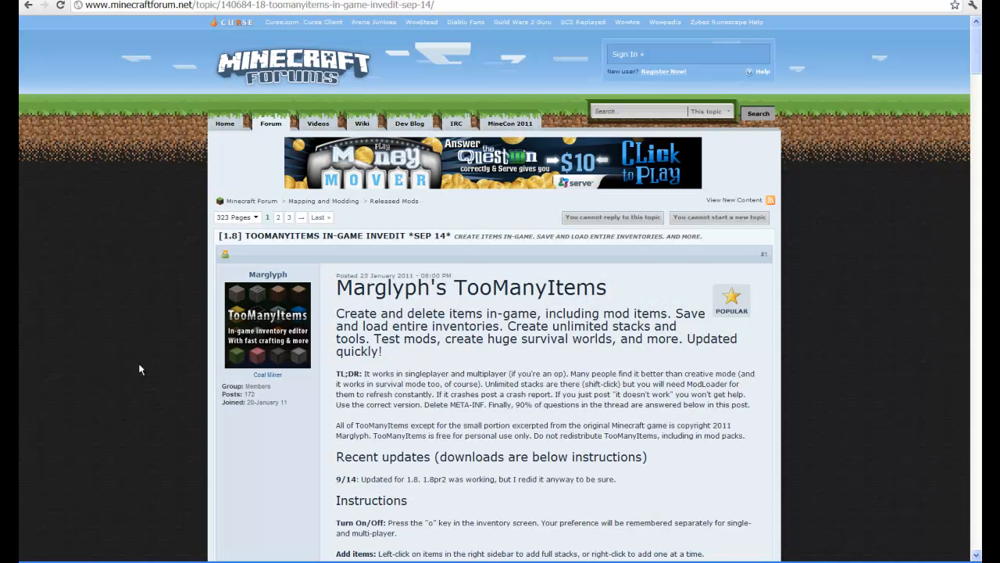
pyautogui.moveTo(156, 61)
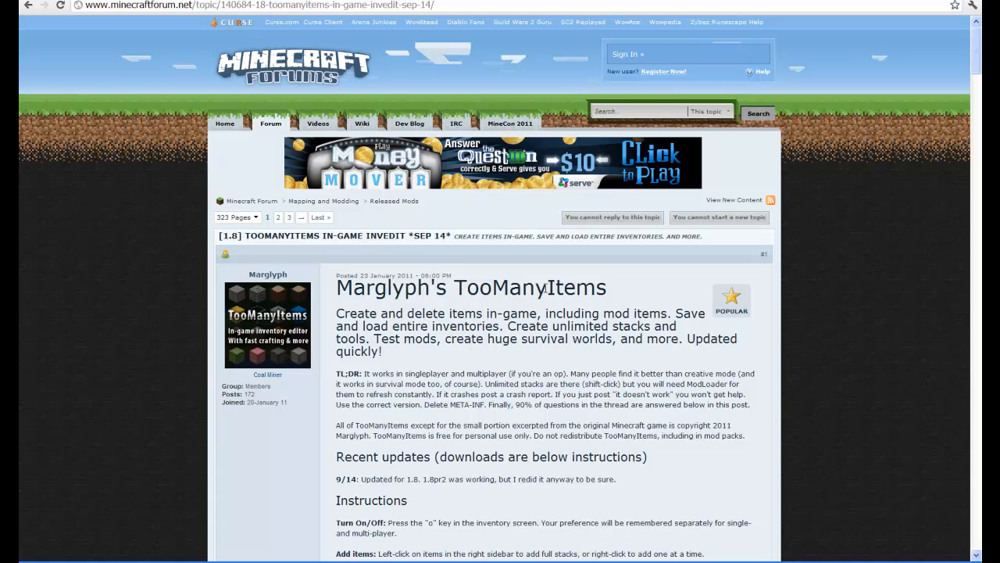
# Scroll the TooManyItems post down to the 'Download for 1.8 -- Click here' link.
pyautogui.scroll(-3)
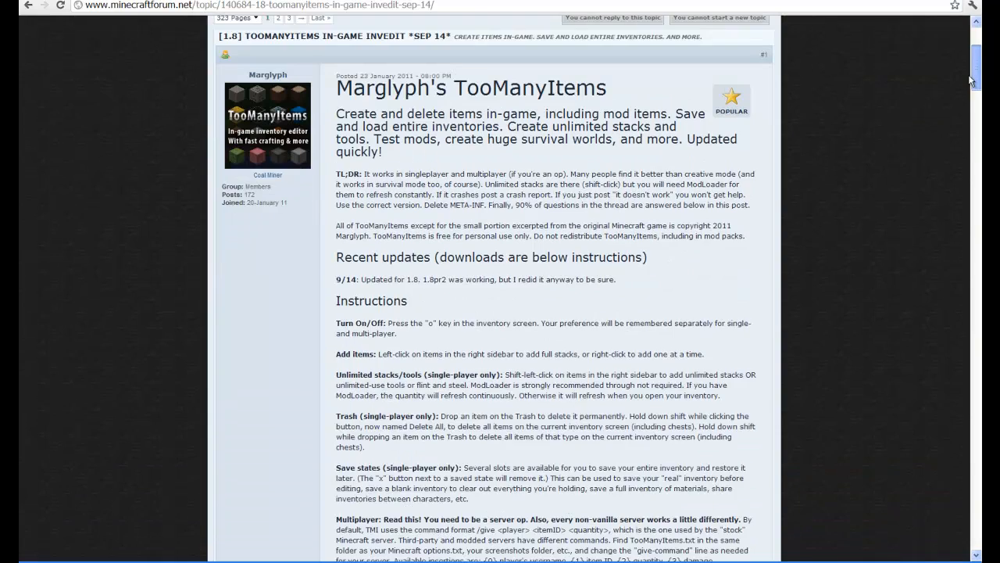
pyautogui.scroll(-3)
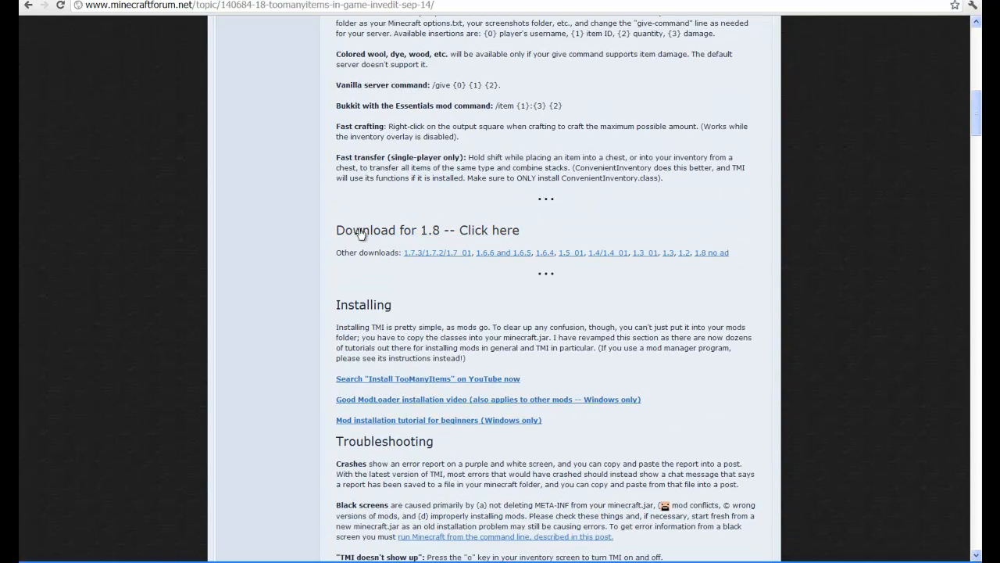
pyautogui.moveTo(424, 233)
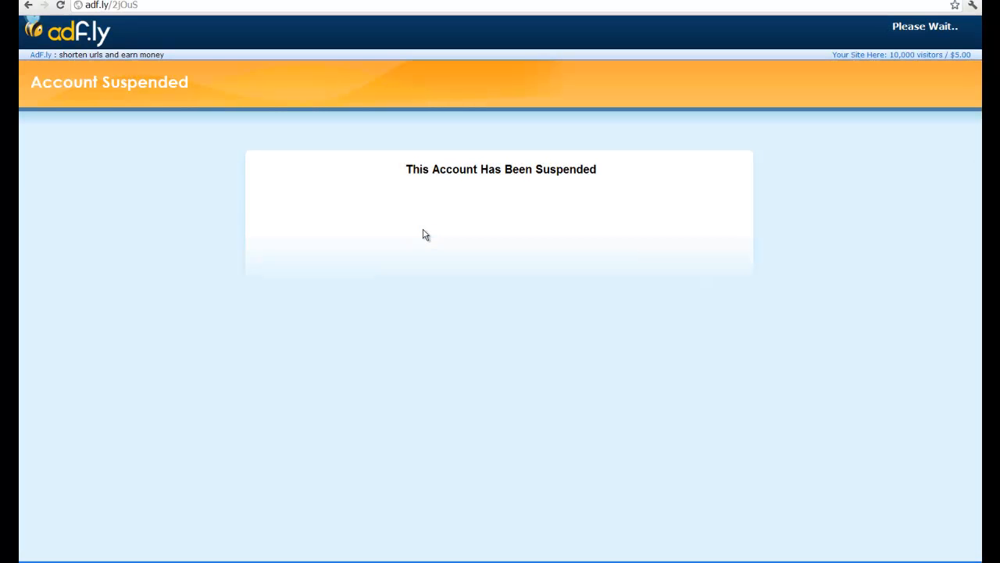
pyautogui.moveTo(145, 50)
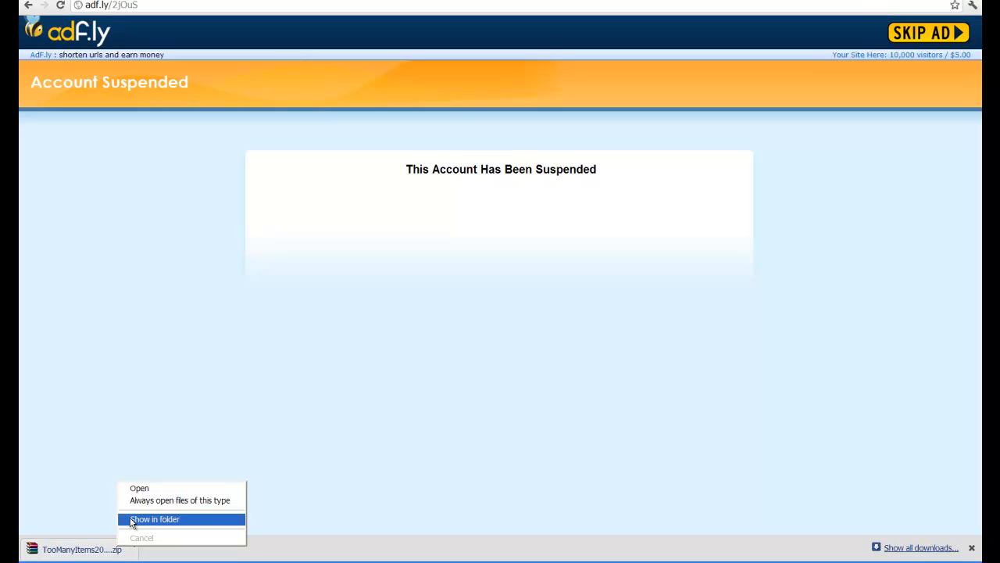
# Show the downloaded TooManyItems zip in its Downloads folder.
pyautogui.click(155, 519)
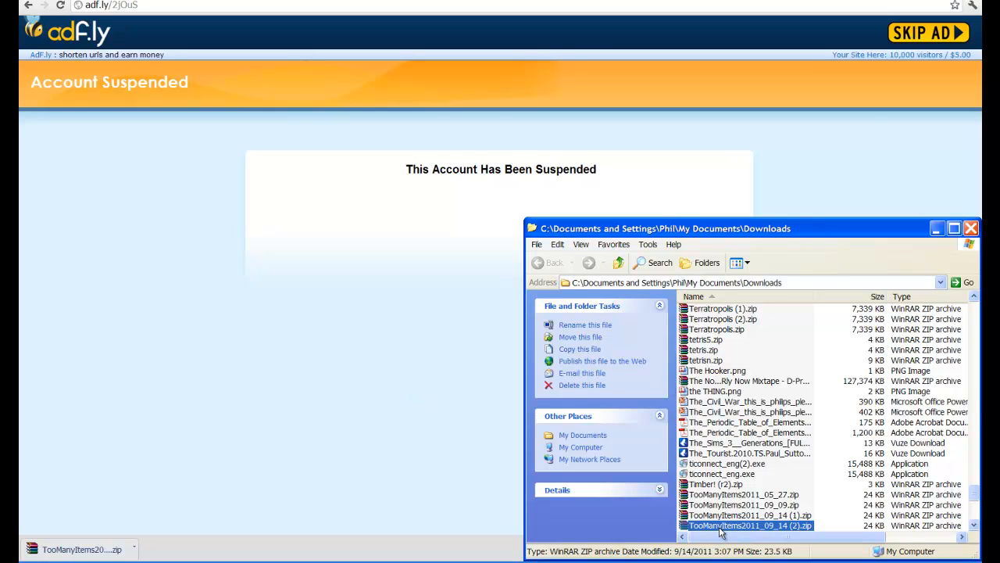
pyautogui.moveTo(786, 241)
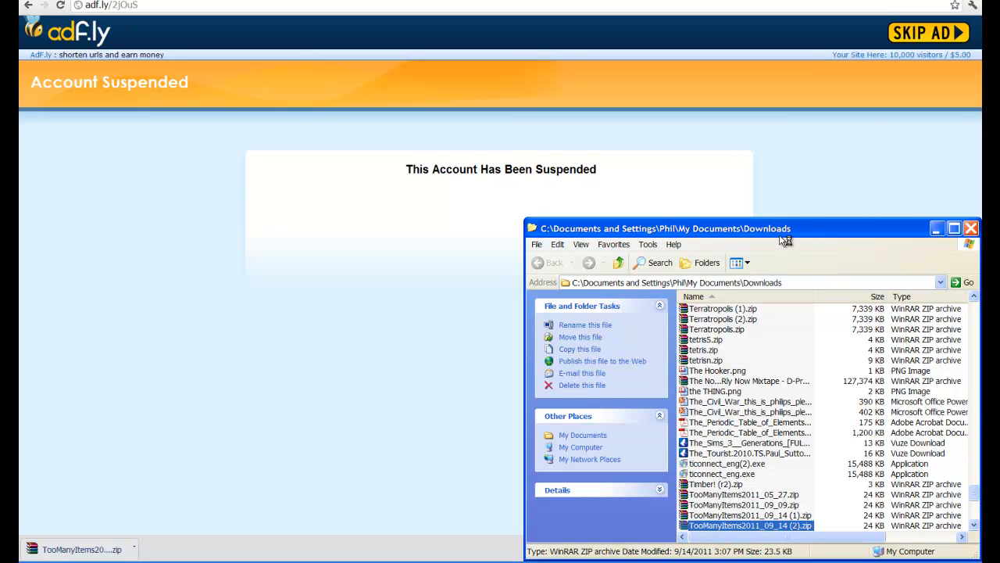
pyautogui.moveTo(784, 154)
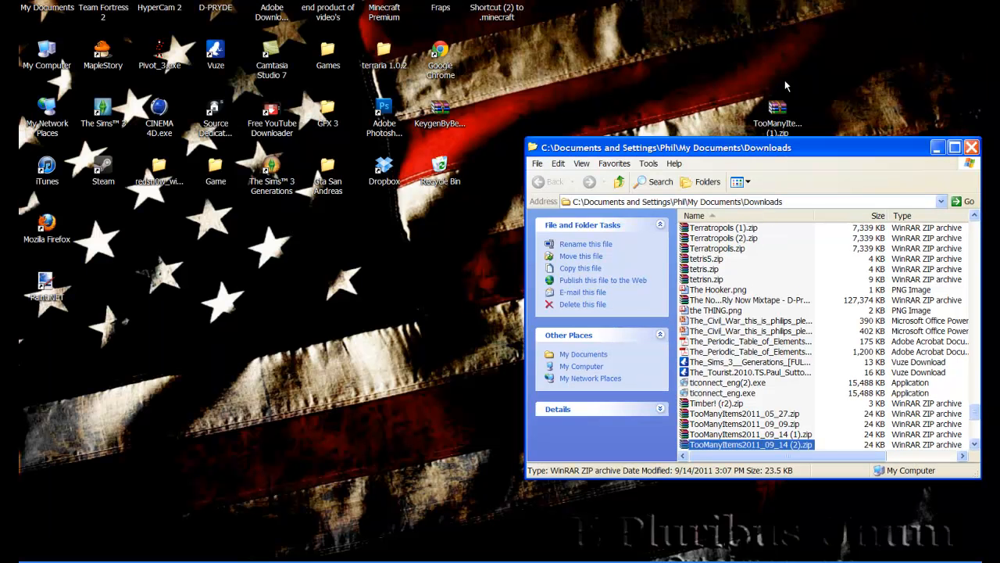
pyautogui.moveTo(735, 449)
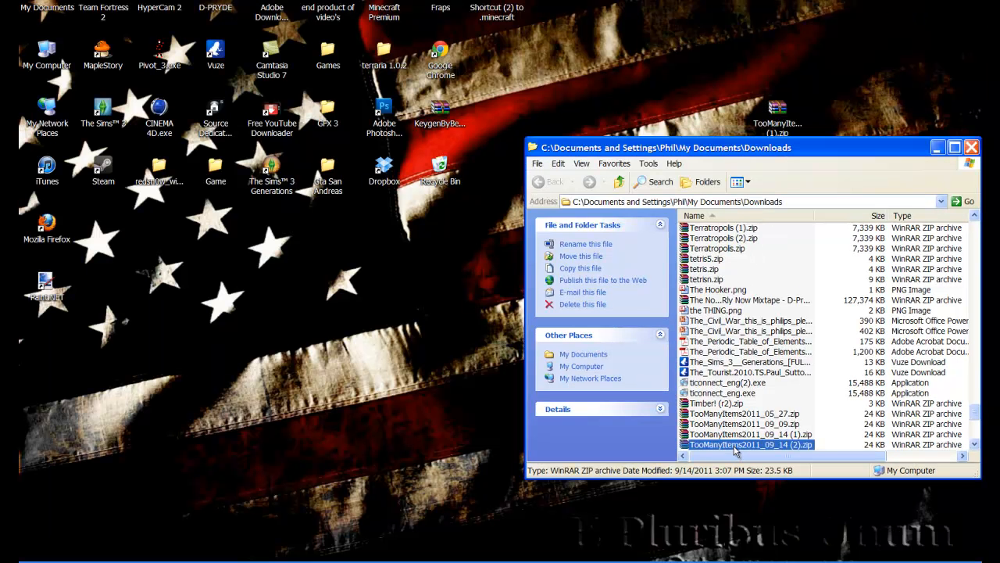
# Drag TooManyItems2011_09_14 (2).zip from Downloads onto the desktop.
pyautogui.moveTo(748, 444); pyautogui.dragTo(383, 365)
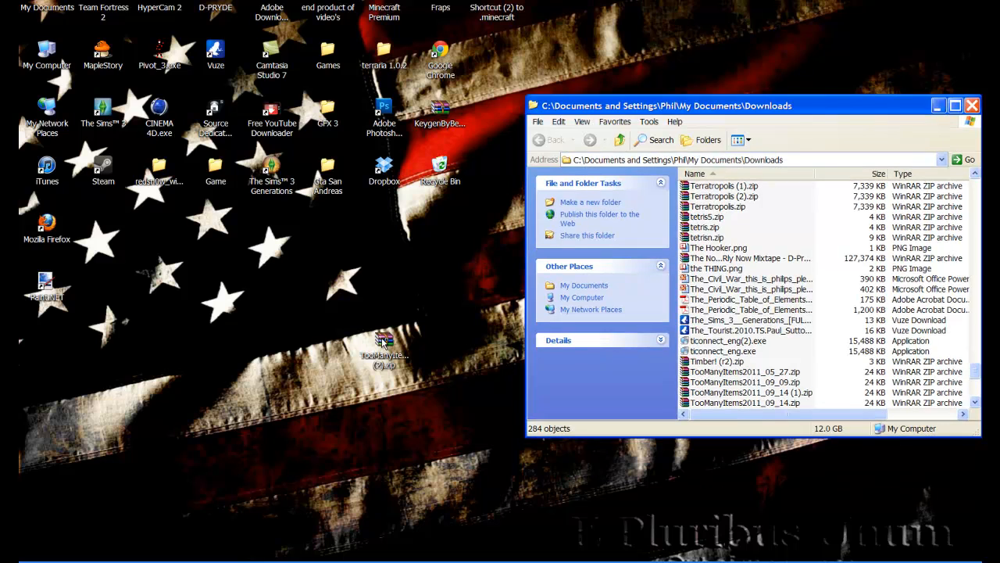
# Open the %appdata% folder through the Start menu's Run prompt.
pyautogui.click(16, 555)
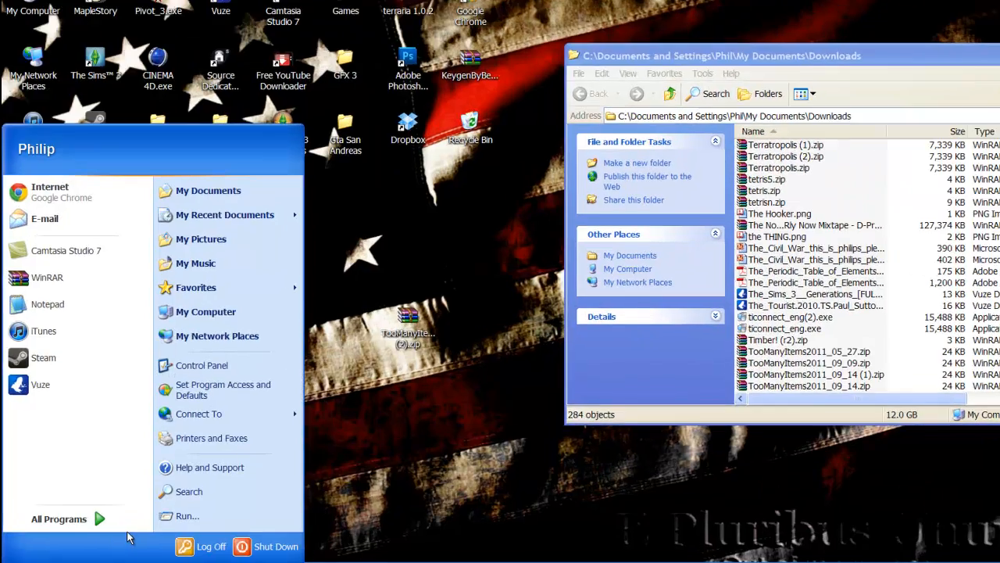
pyautogui.click(186, 515)
pyautogui.write('%appdata%')
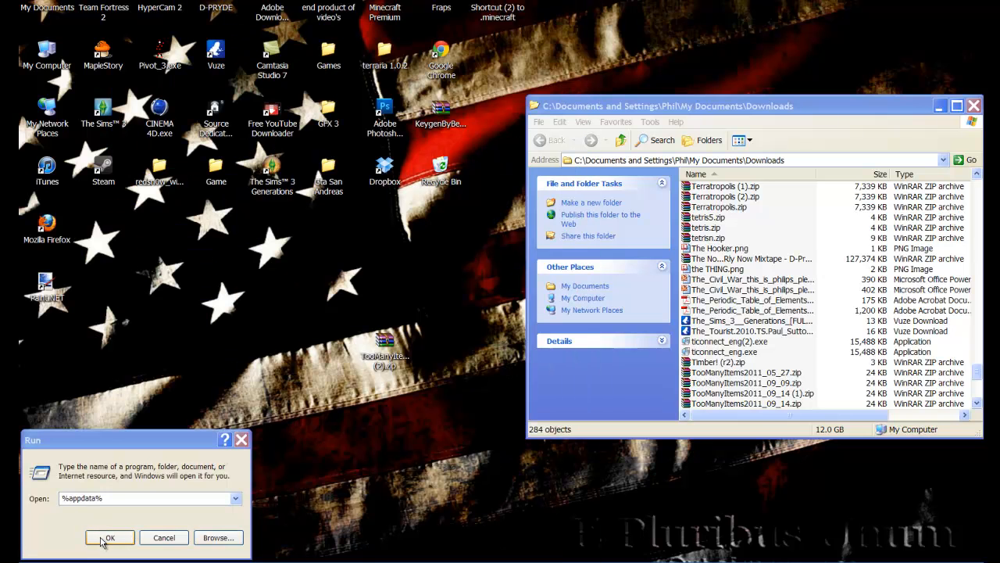
pyautogui.click(109, 536)
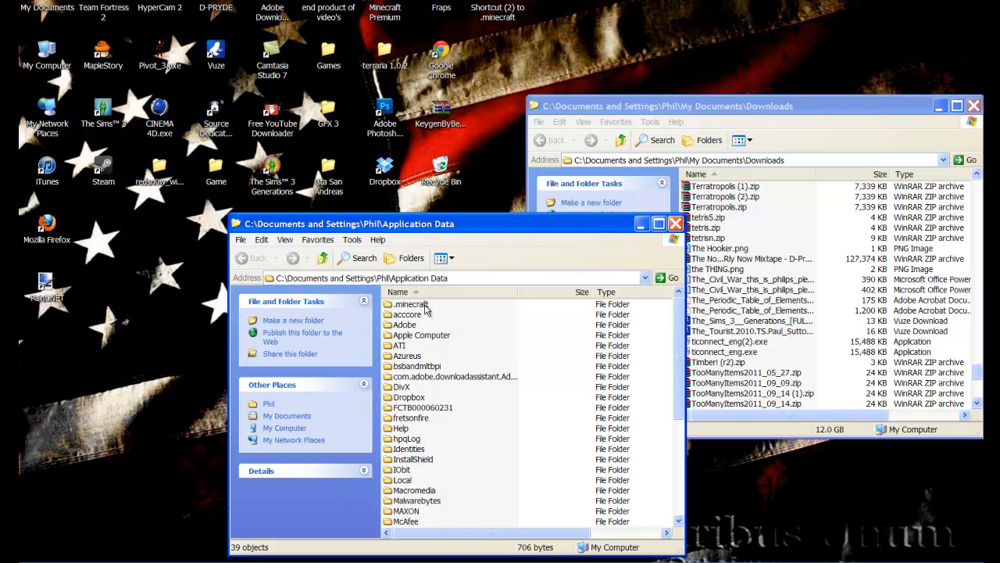
# Go into .minecraft\bin and bring up the Open With options for minecraft.jar.
pyautogui.doubleClick(411, 304)
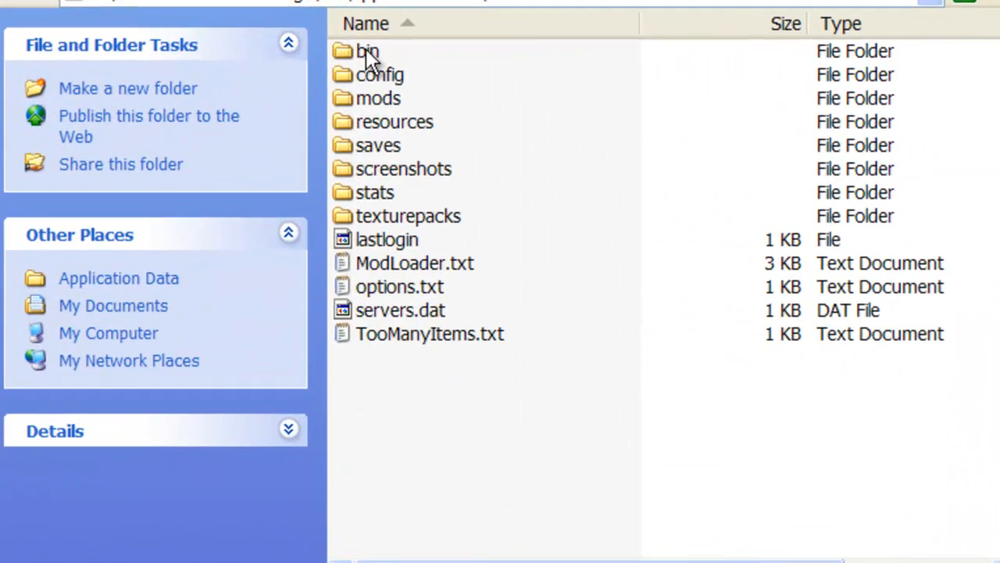
pyautogui.doubleClick(367, 51)
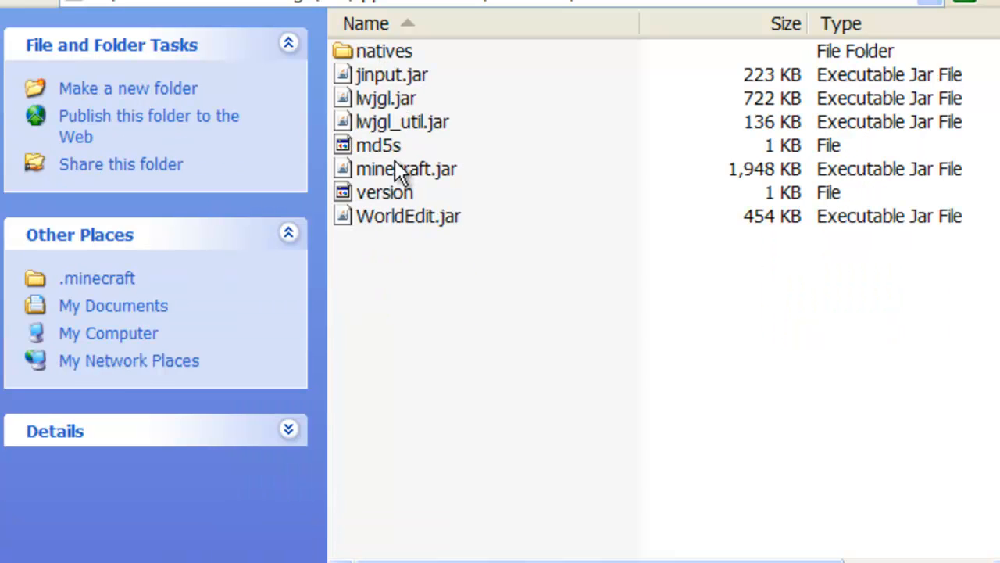
pyautogui.rightClick(405, 168)
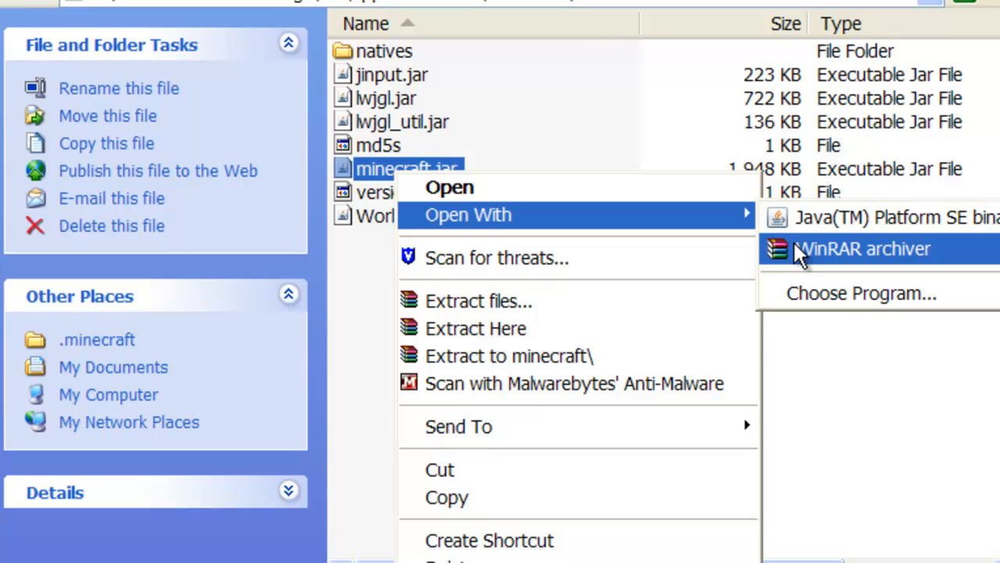
pyautogui.moveTo(819, 258)
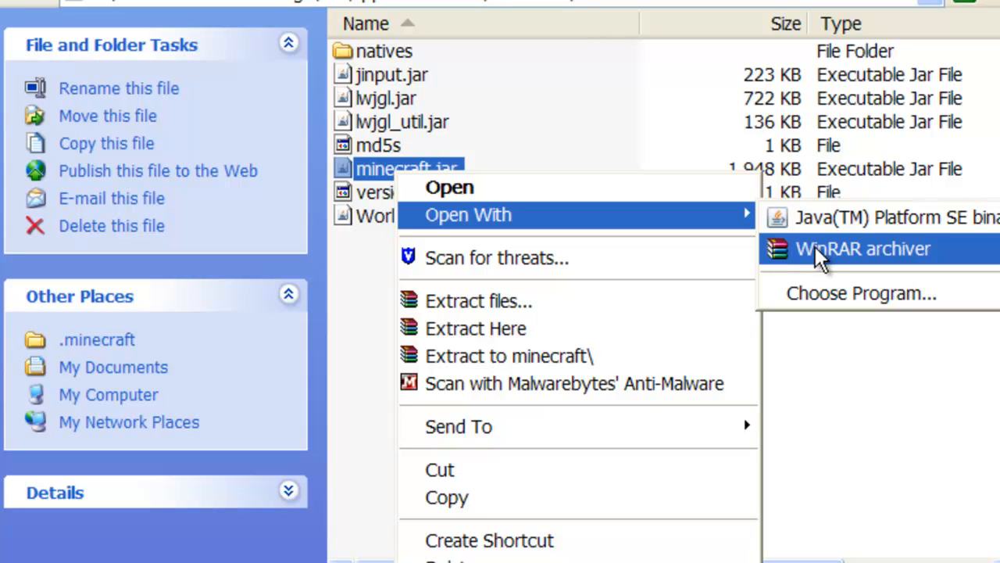
# Open minecraft.jar in WinRAR, delete META-INF, and add the TooManyItems mod files.
pyautogui.click(863, 248)
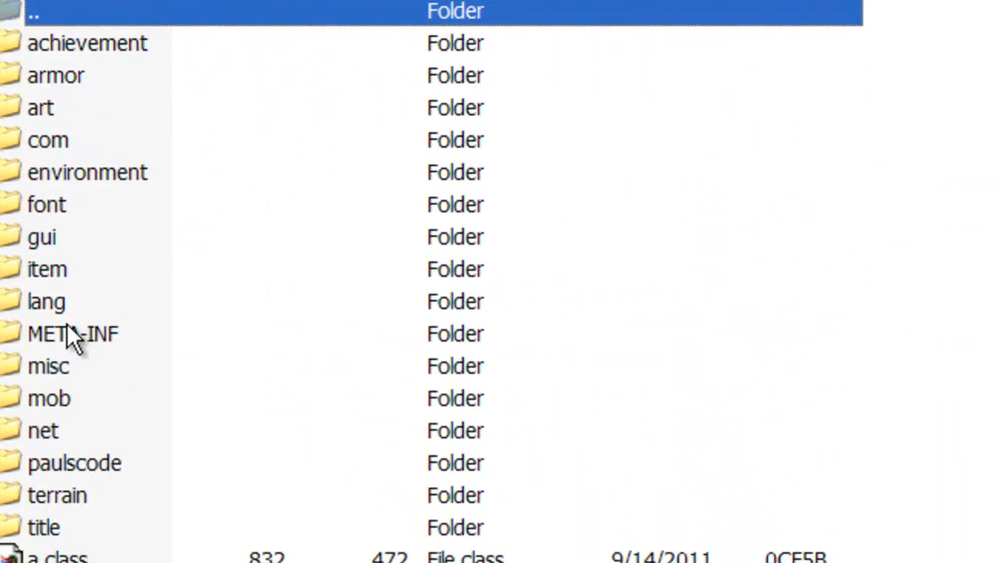
pyautogui.click(73, 334)
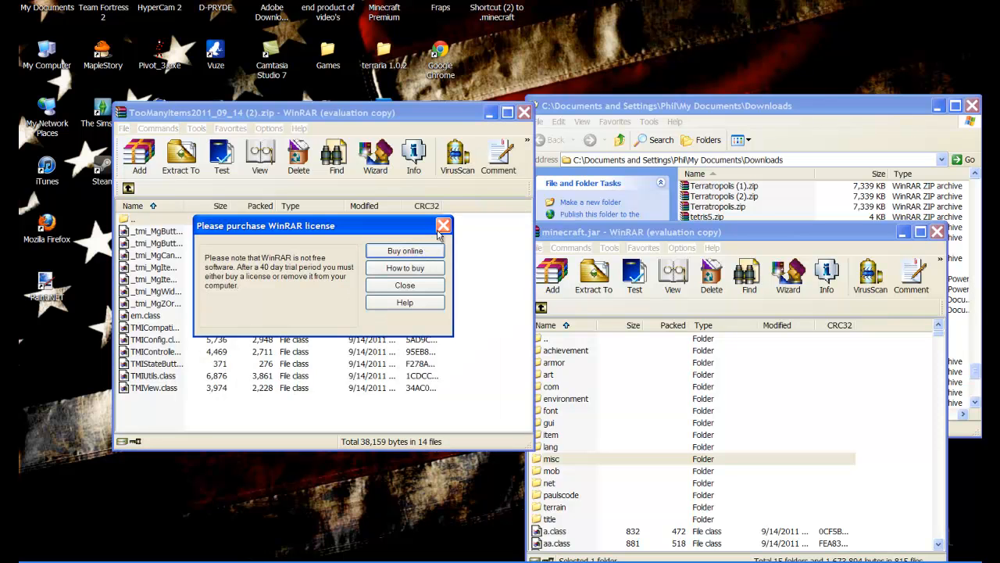
pyautogui.click(444, 225)
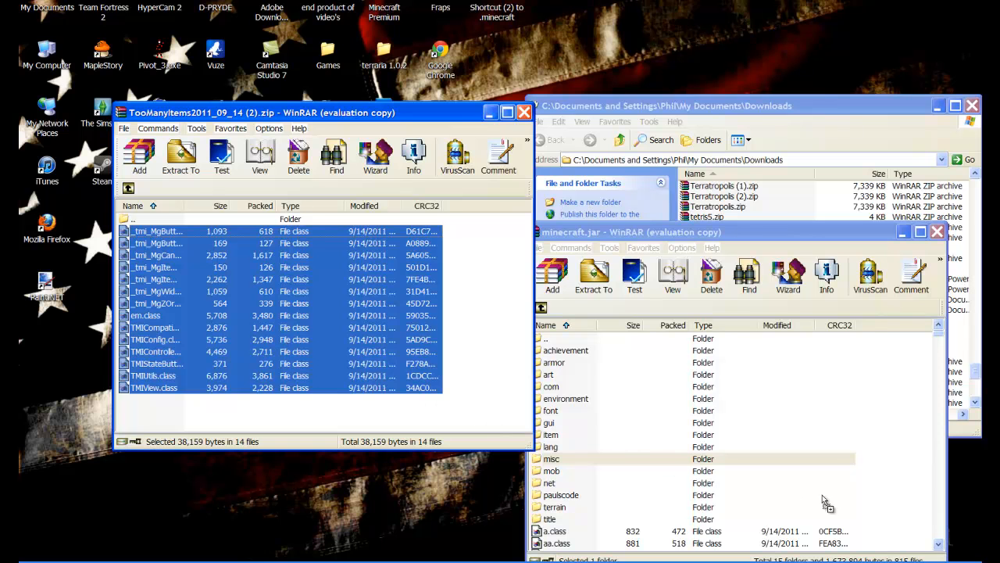
pyautogui.click(180, 157)
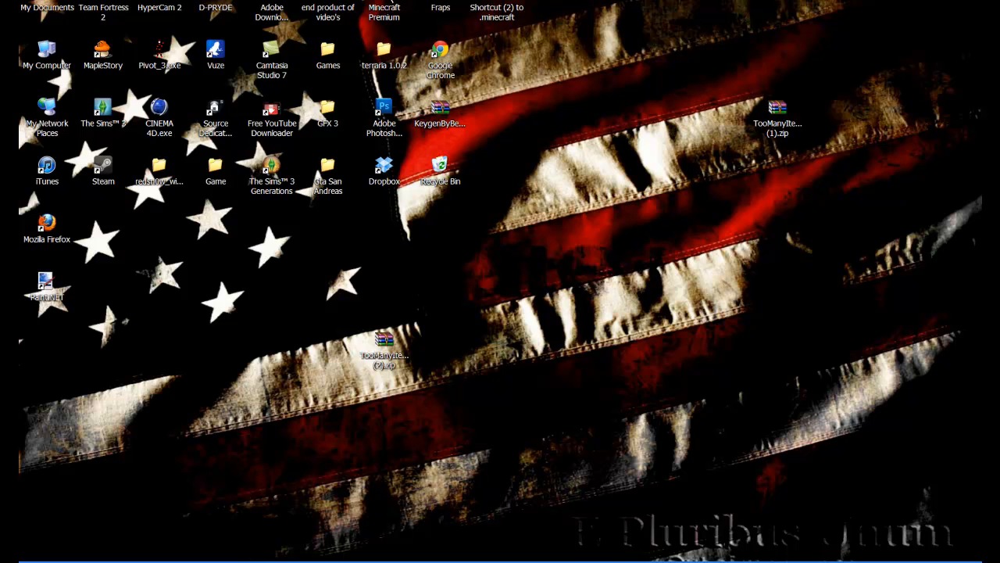
# Launch Minecraft (1).exe, allowing the unverified executable to run.
pyautogui.doubleClick(211, 103)
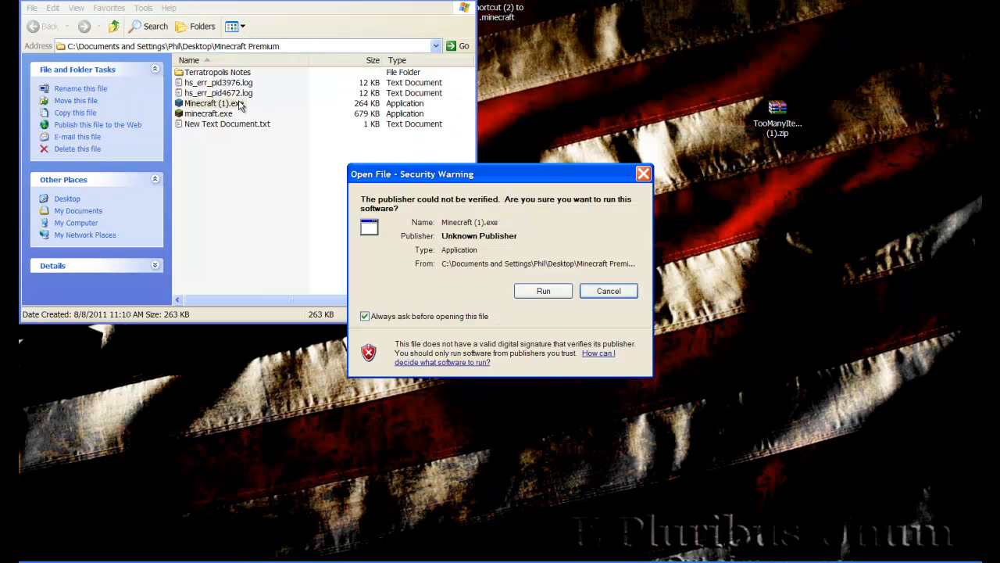
pyautogui.click(608, 291)
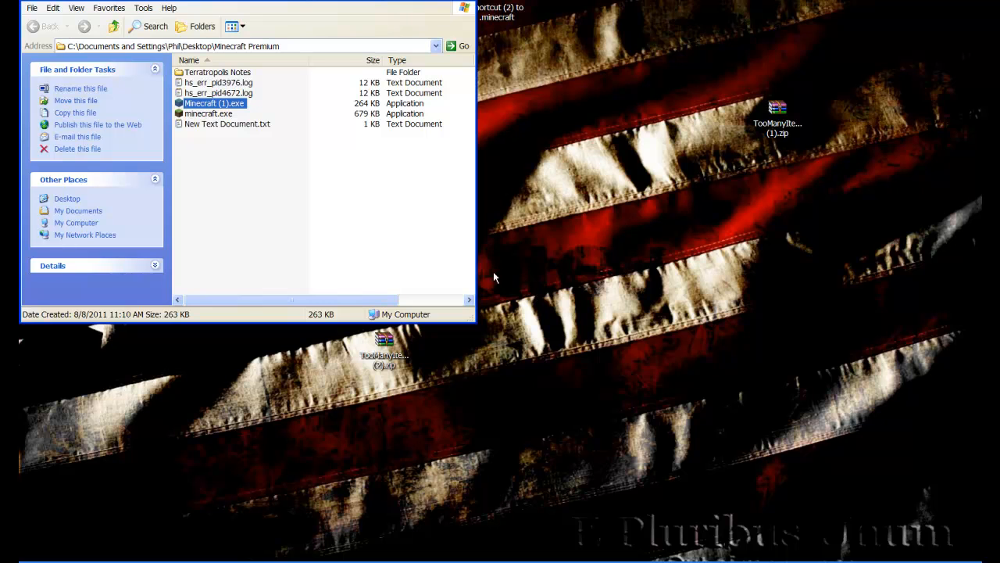
pyautogui.moveTo(455, 250)
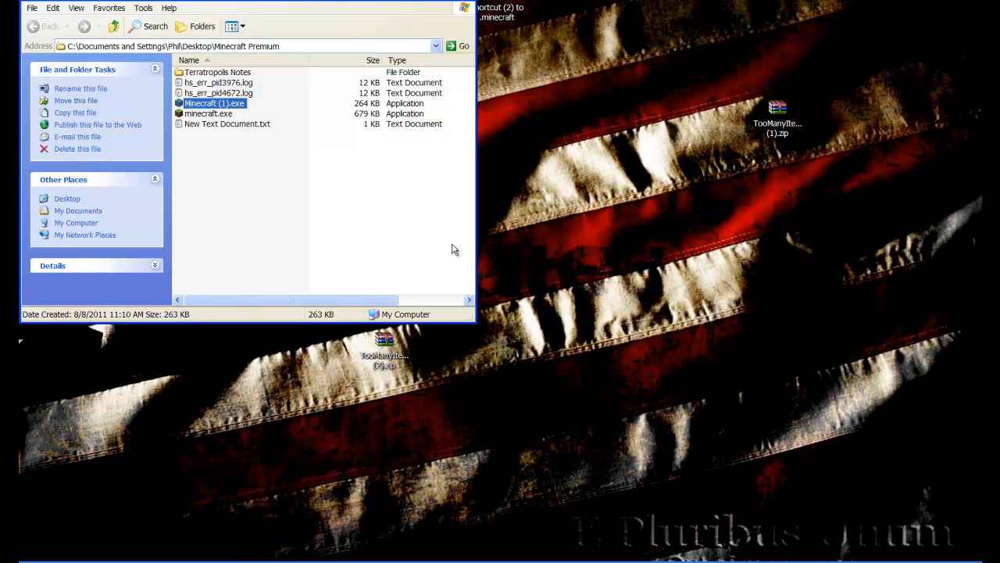
pyautogui.doubleClick(214, 103)
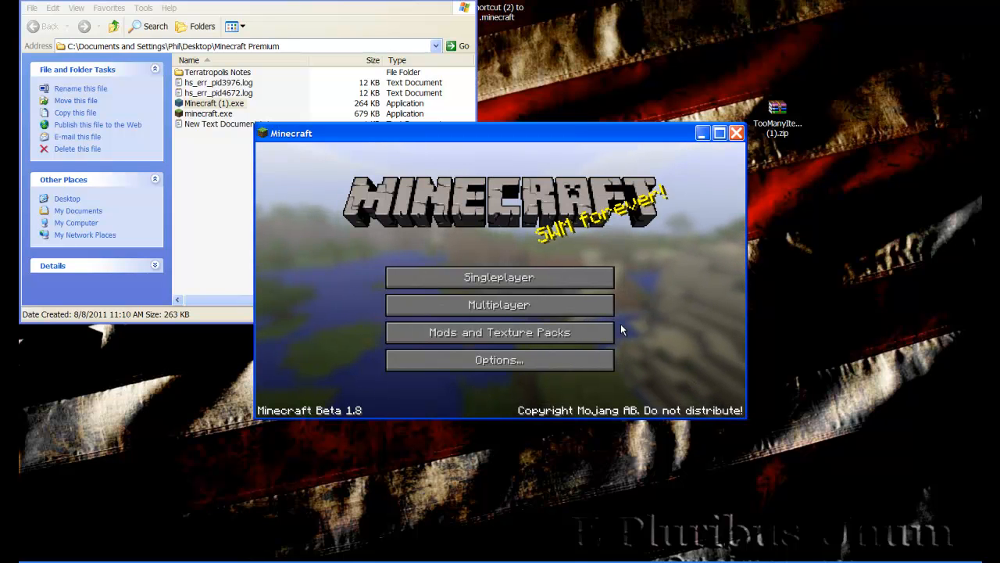
# Load the Survival singleplayer world and open the inventory with E.
pyautogui.click(499, 276)
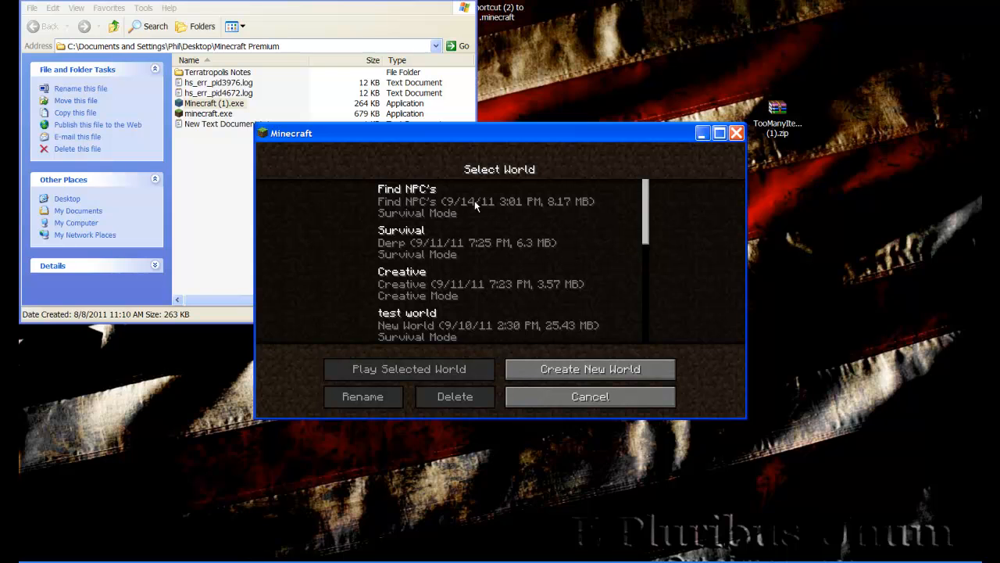
pyautogui.moveTo(445, 284)
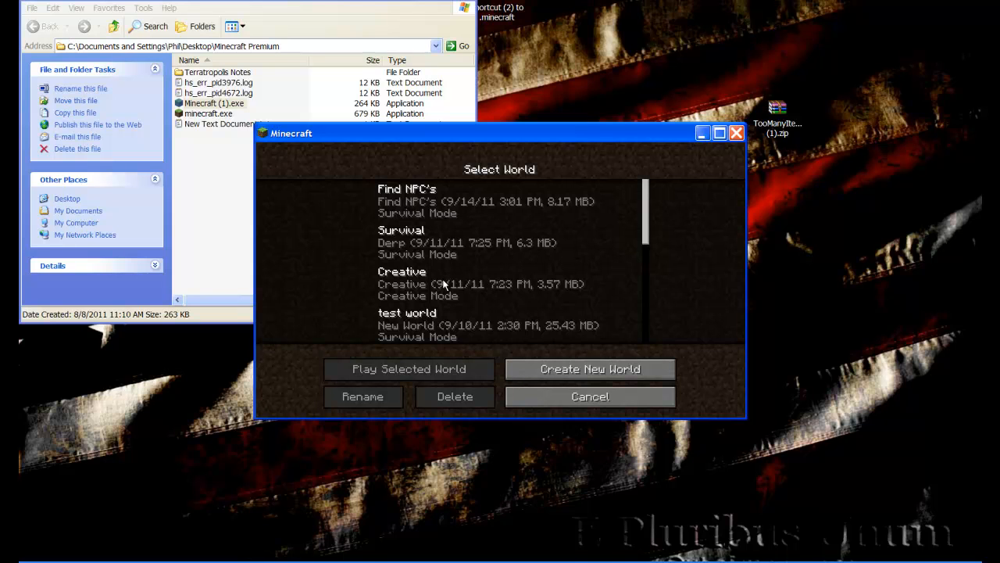
pyautogui.moveTo(418, 253)
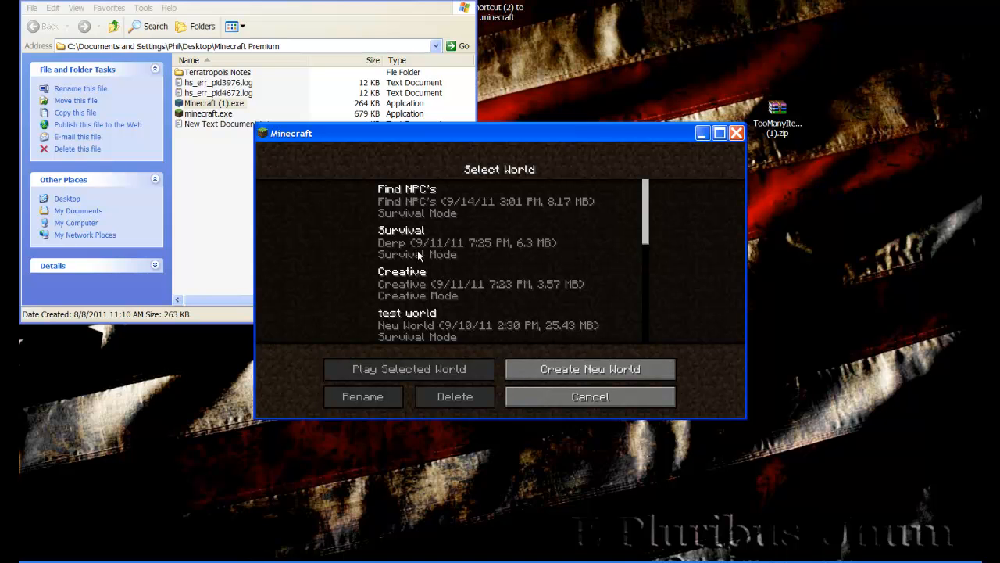
pyautogui.moveTo(418, 250)
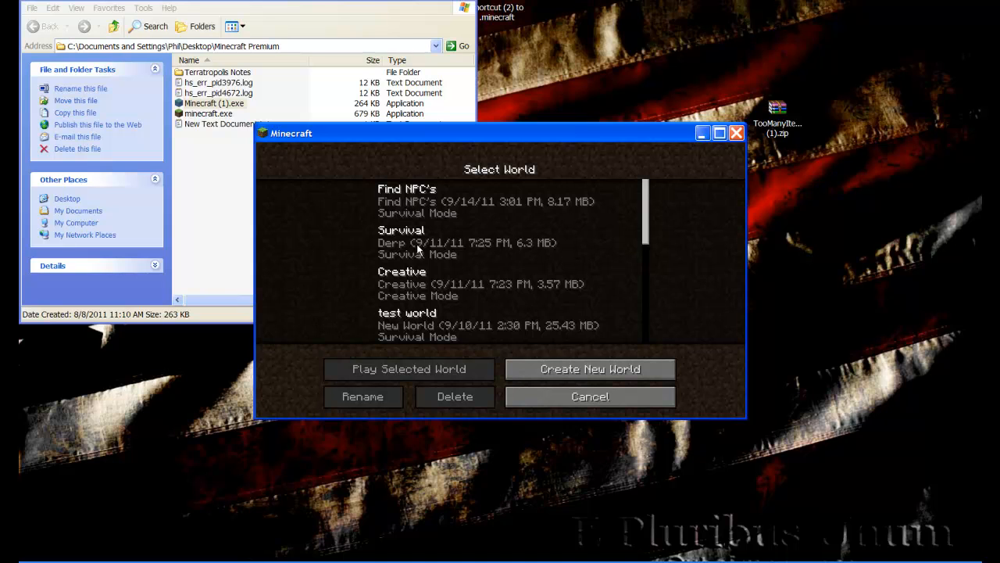
pyautogui.click(408, 368)
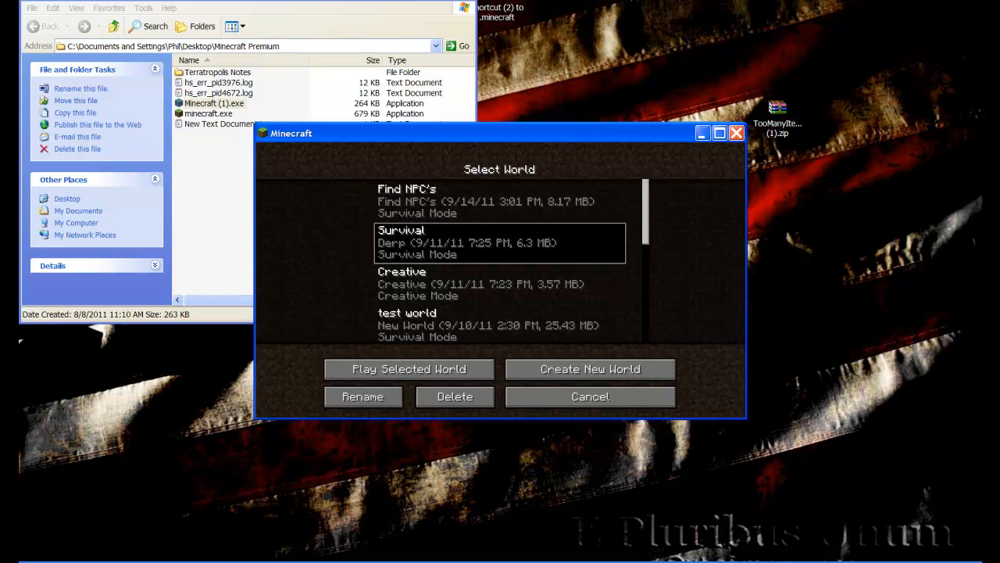
pyautogui.click(408, 368)
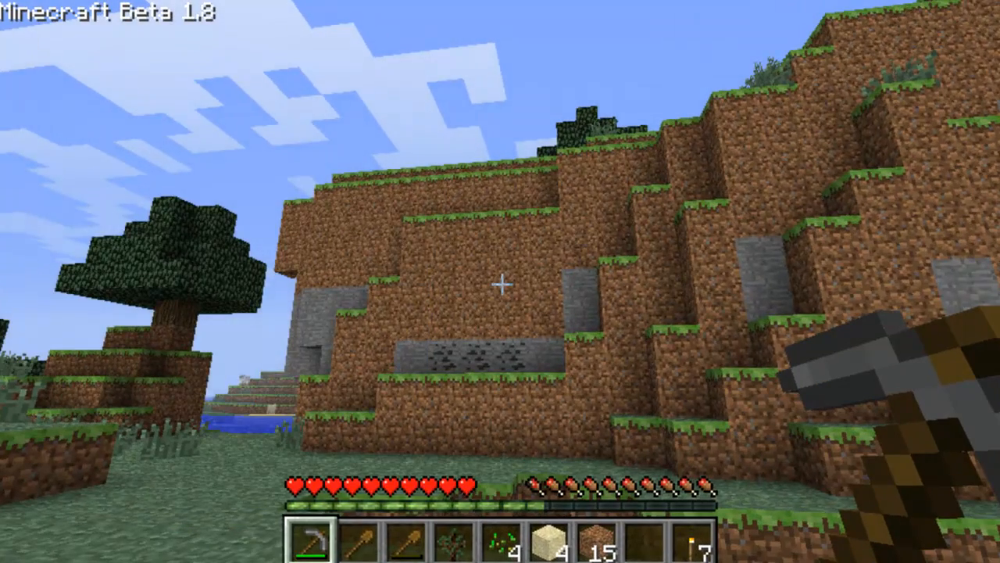
pyautogui.press('e')
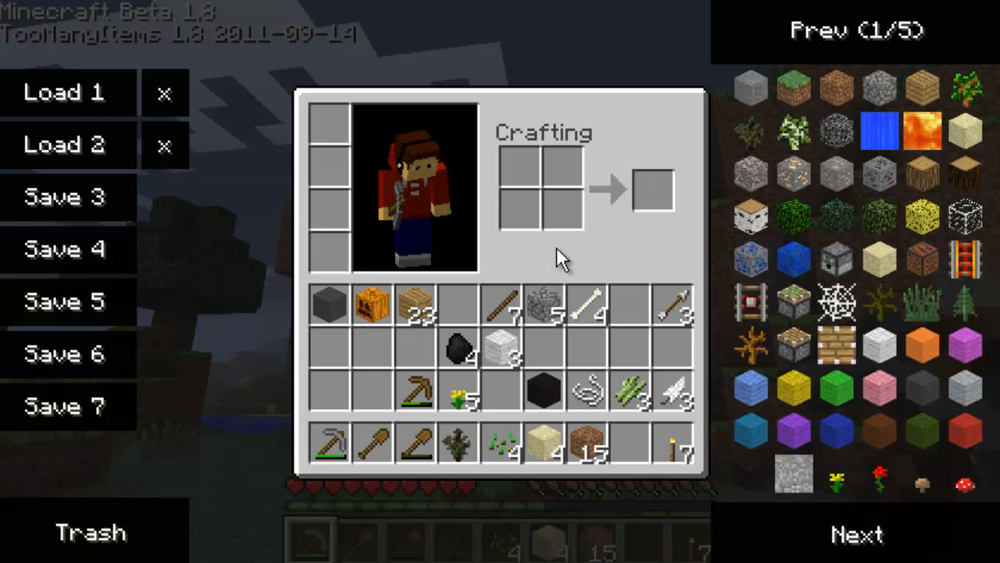
# Page to the last TMI item page for fence and ender pearl stacks, then close the inventory.
pyautogui.click(857, 534)
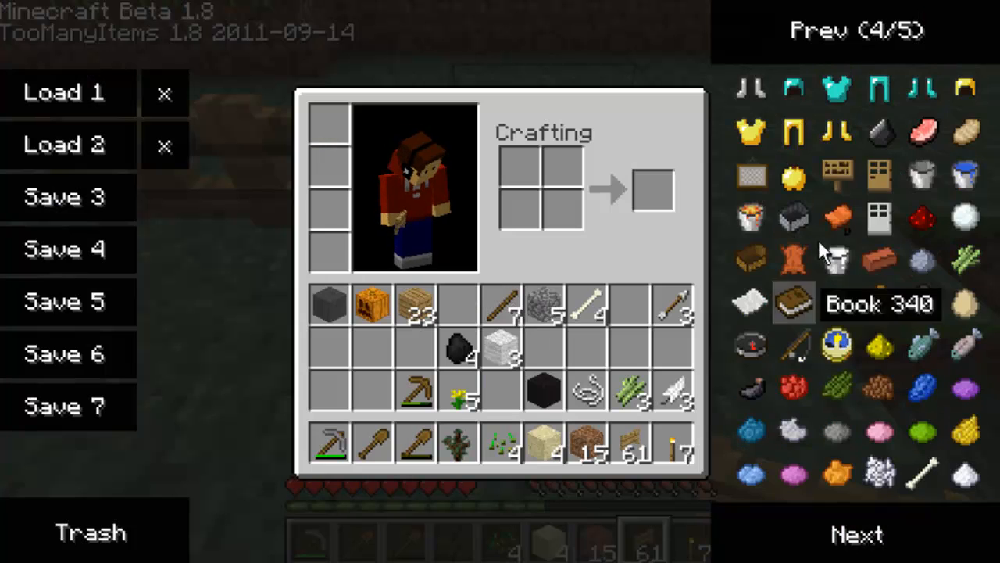
pyautogui.click(856, 534)
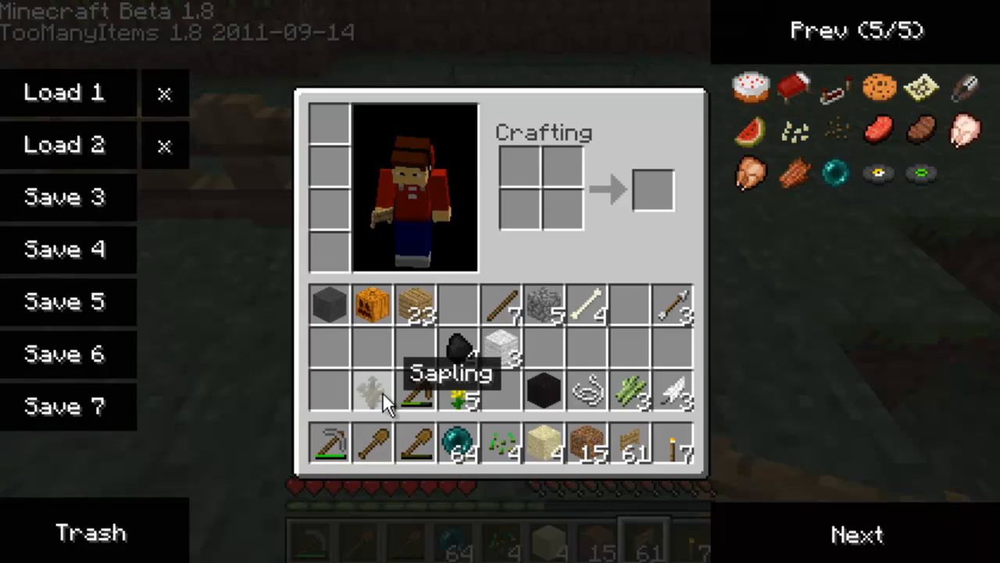
pyautogui.press('e')
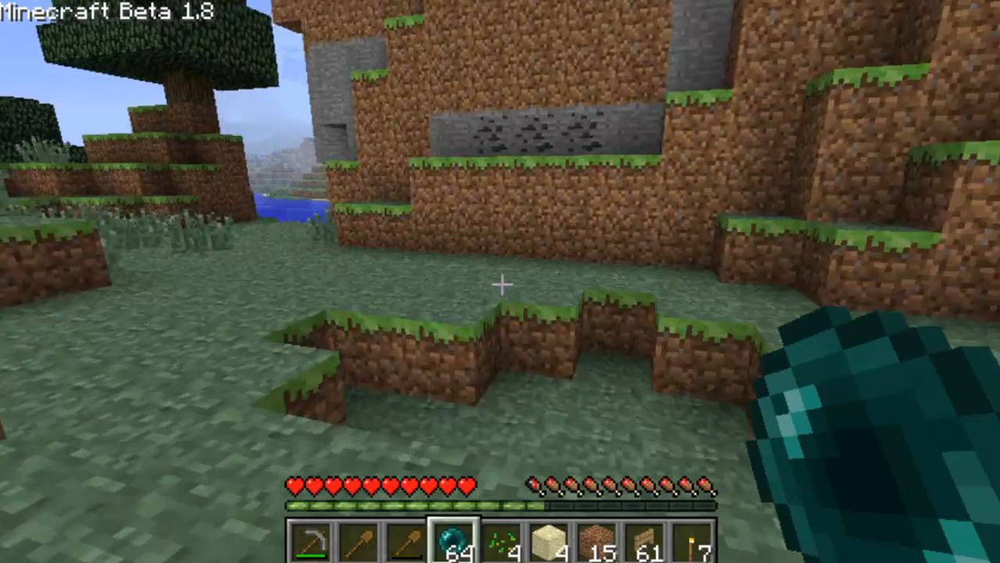
pyautogui.moveTo(500, 281)
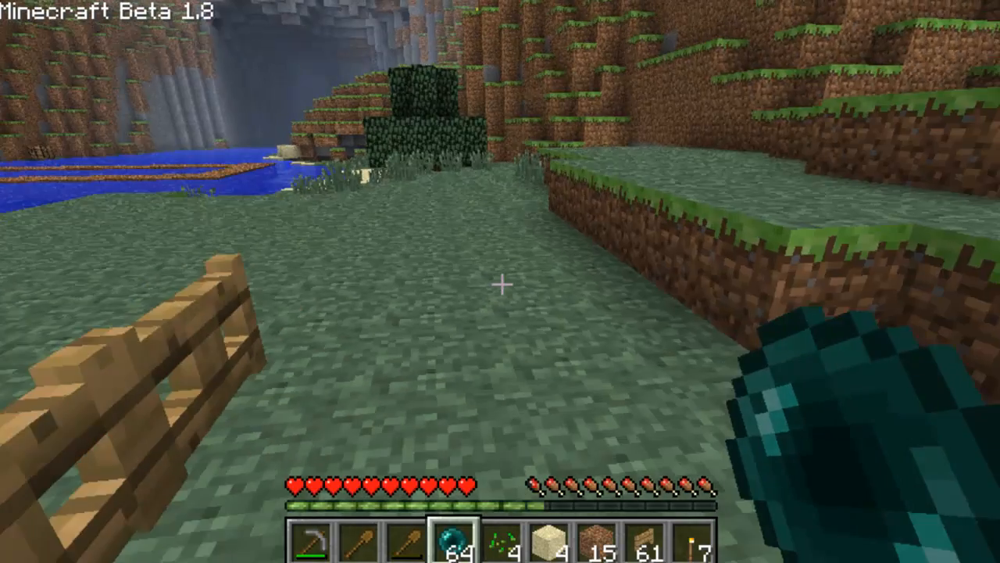
# Open the inventory to get a stack of melon slices for the hotbar.
pyautogui.press('e')
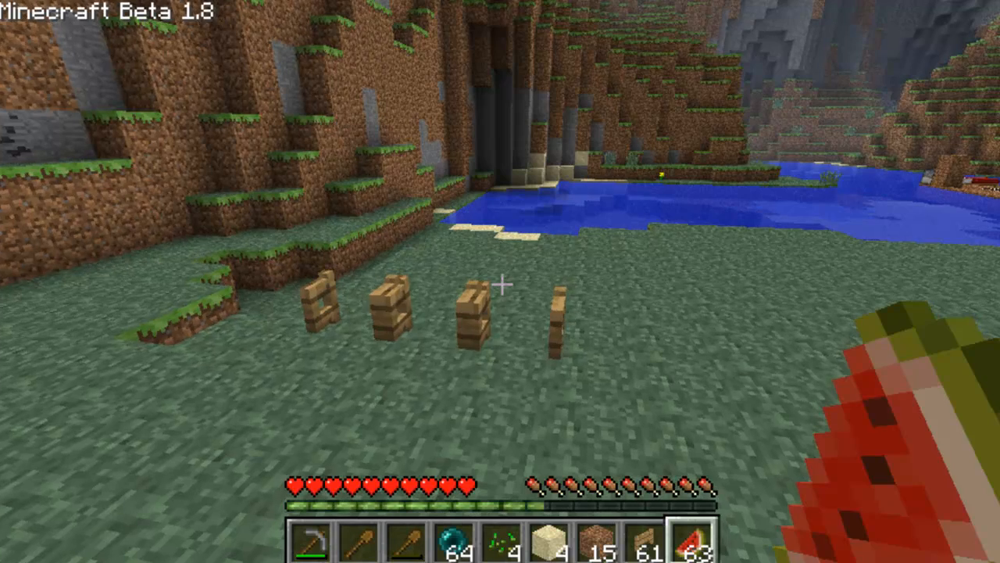
# Open the inventory, flip the TooManyItems panel to page 2, then return to the world.
pyautogui.press('e')
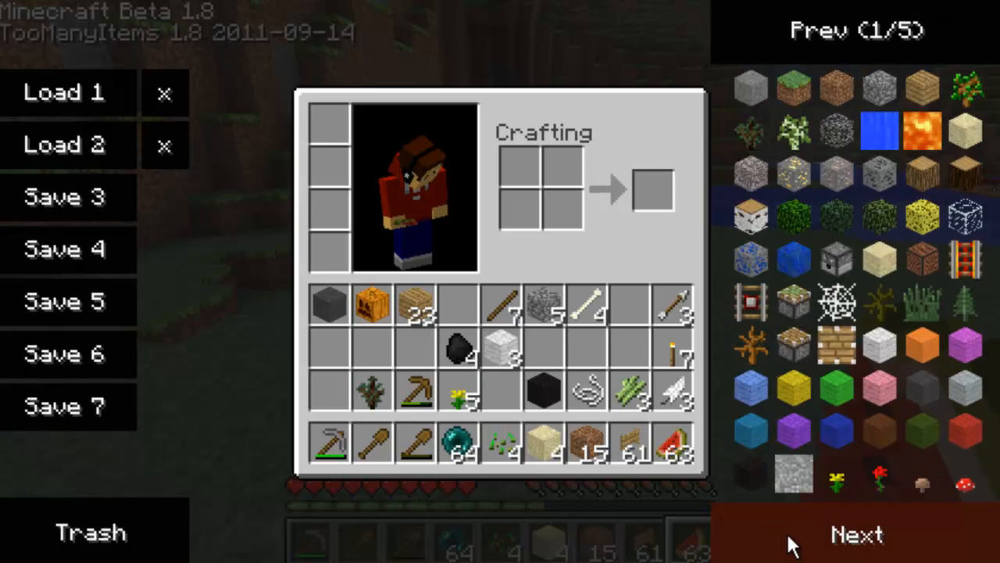
pyautogui.click(858, 534)
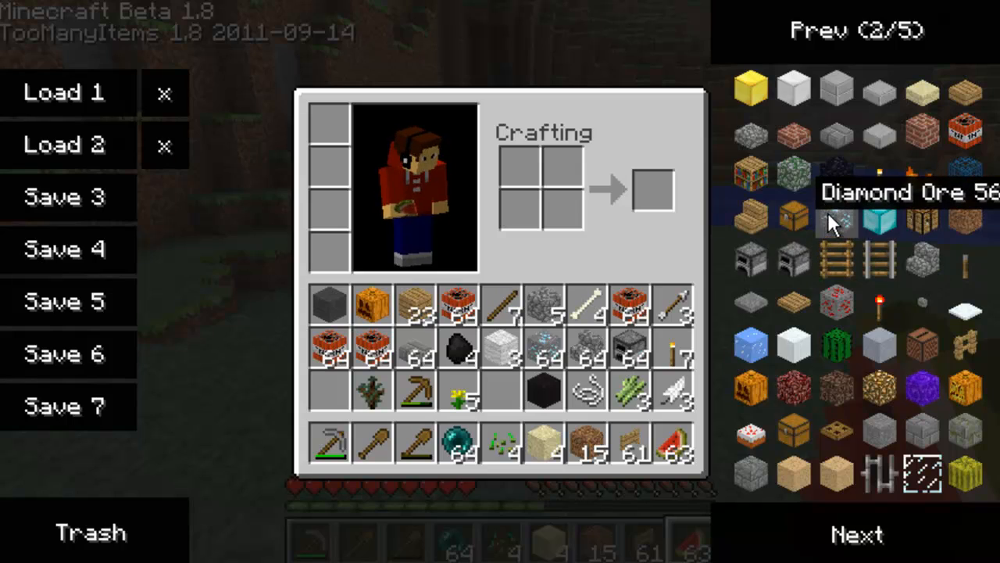
pyautogui.press('Escape')
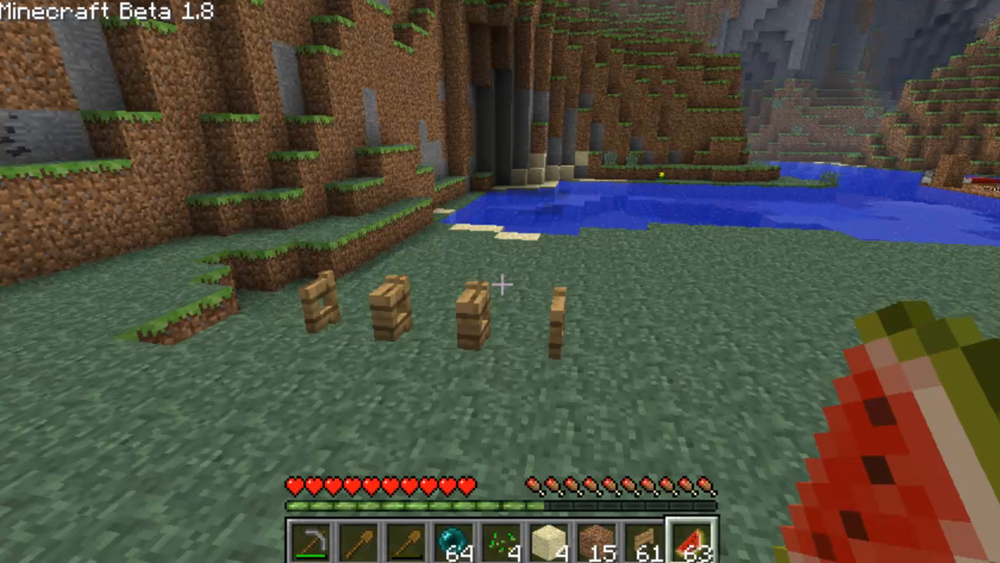